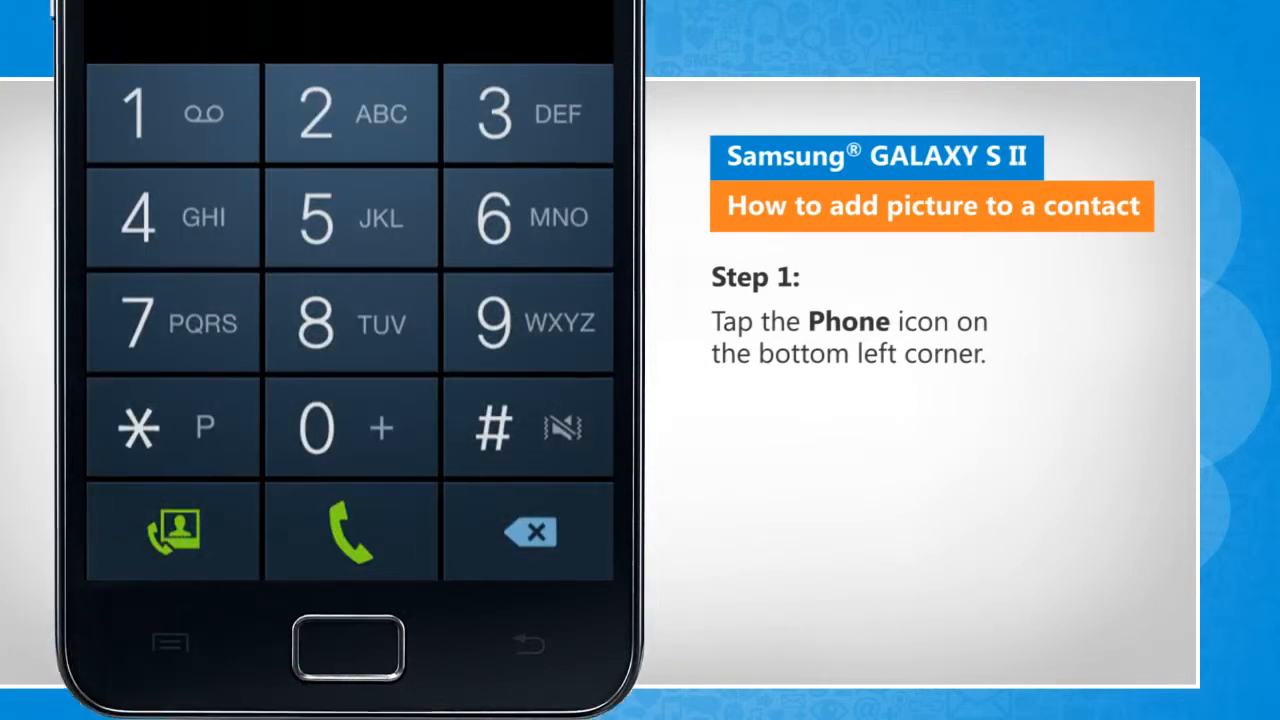
Open the Phone app's dialer keypad from the home screen.
left_click(350, 530)
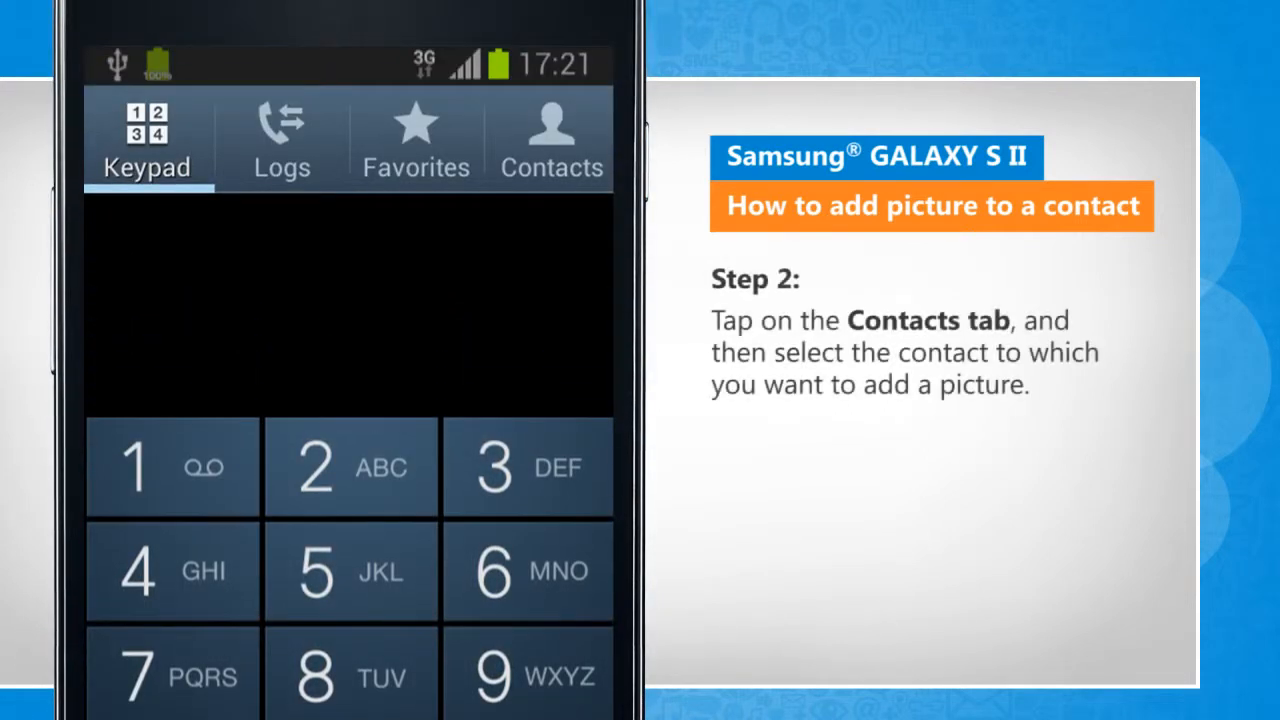
Open Iyogi Test from the contacts list in edit mode and bring up the photo source options.
left_click(551, 137)
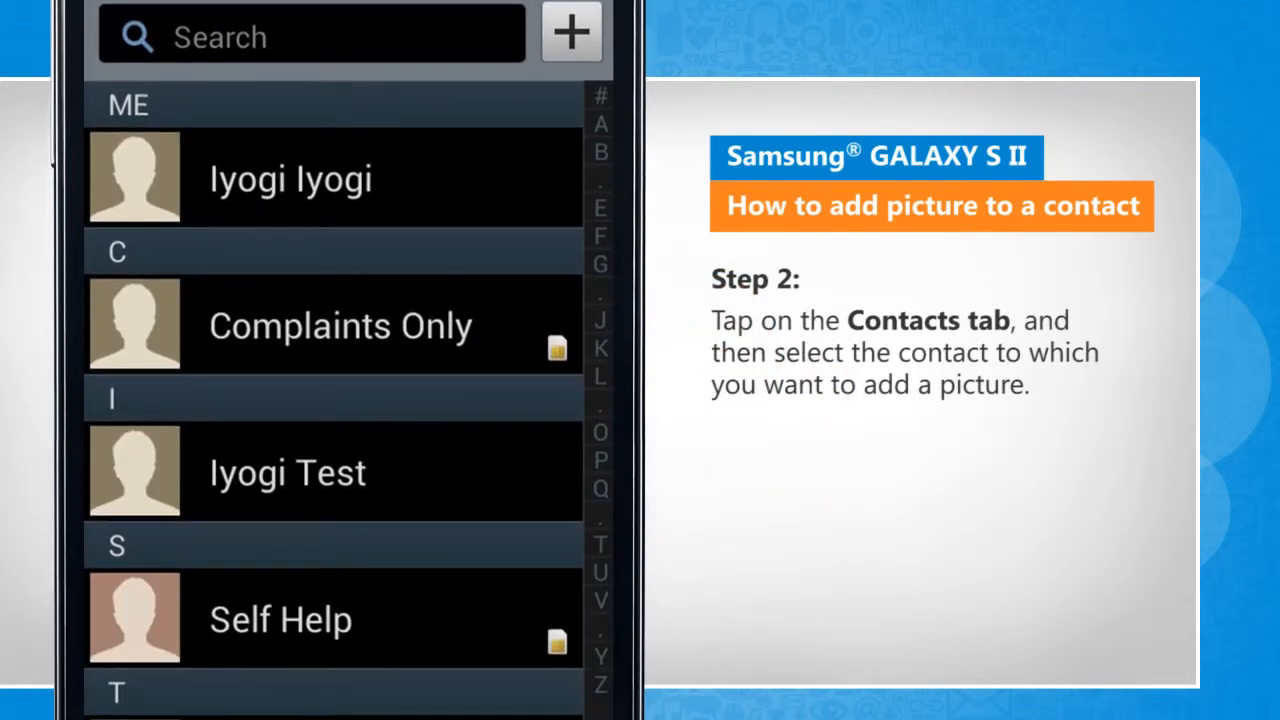
left_click(290, 178)
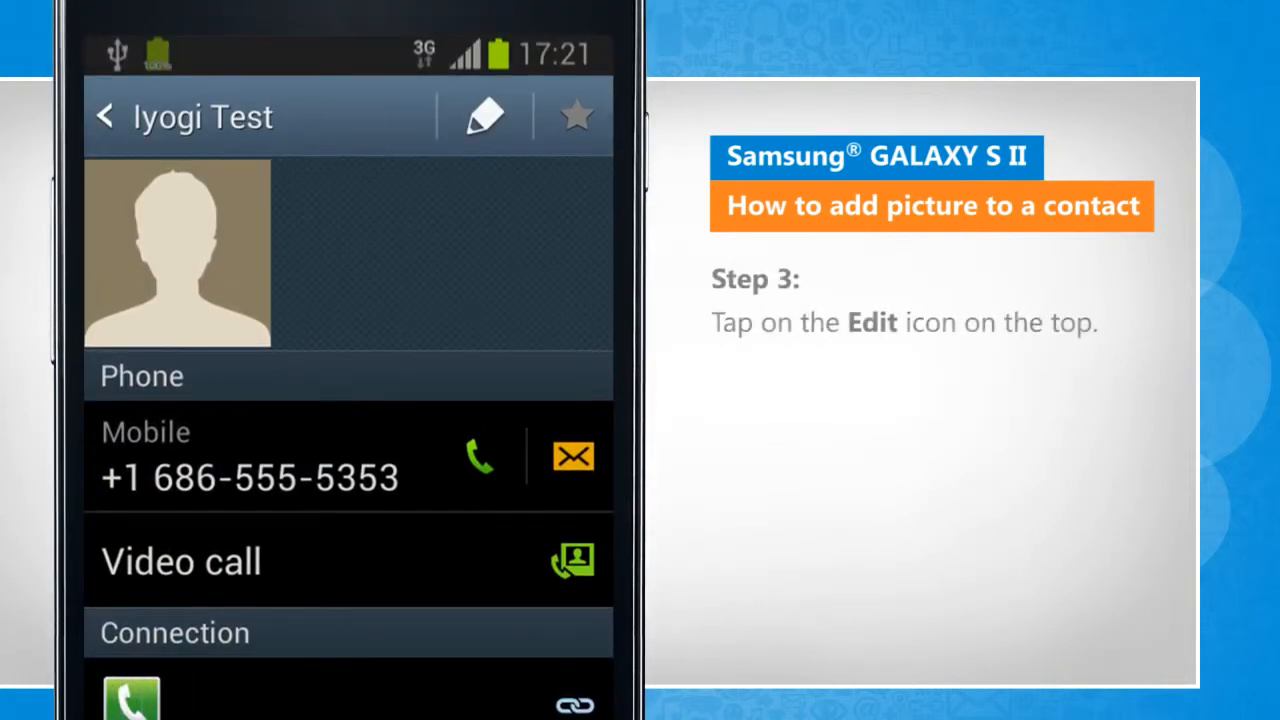
left_click(485, 115)
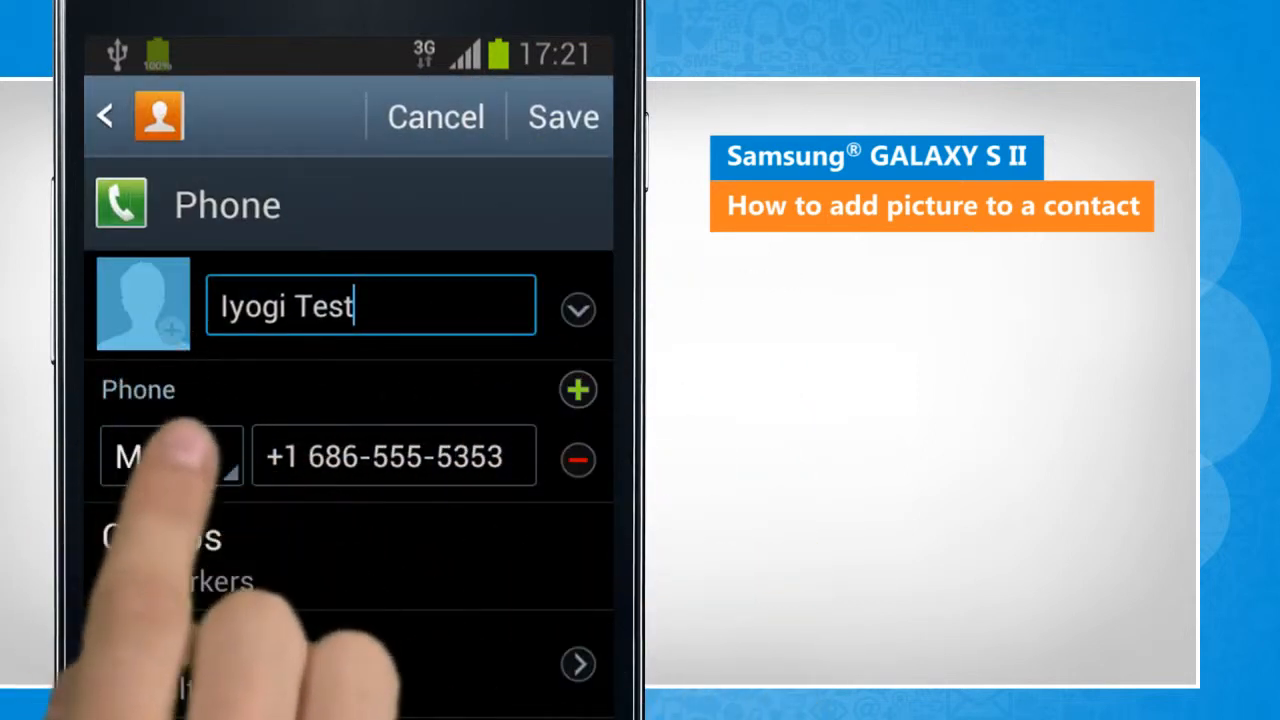
left_click(142, 304)
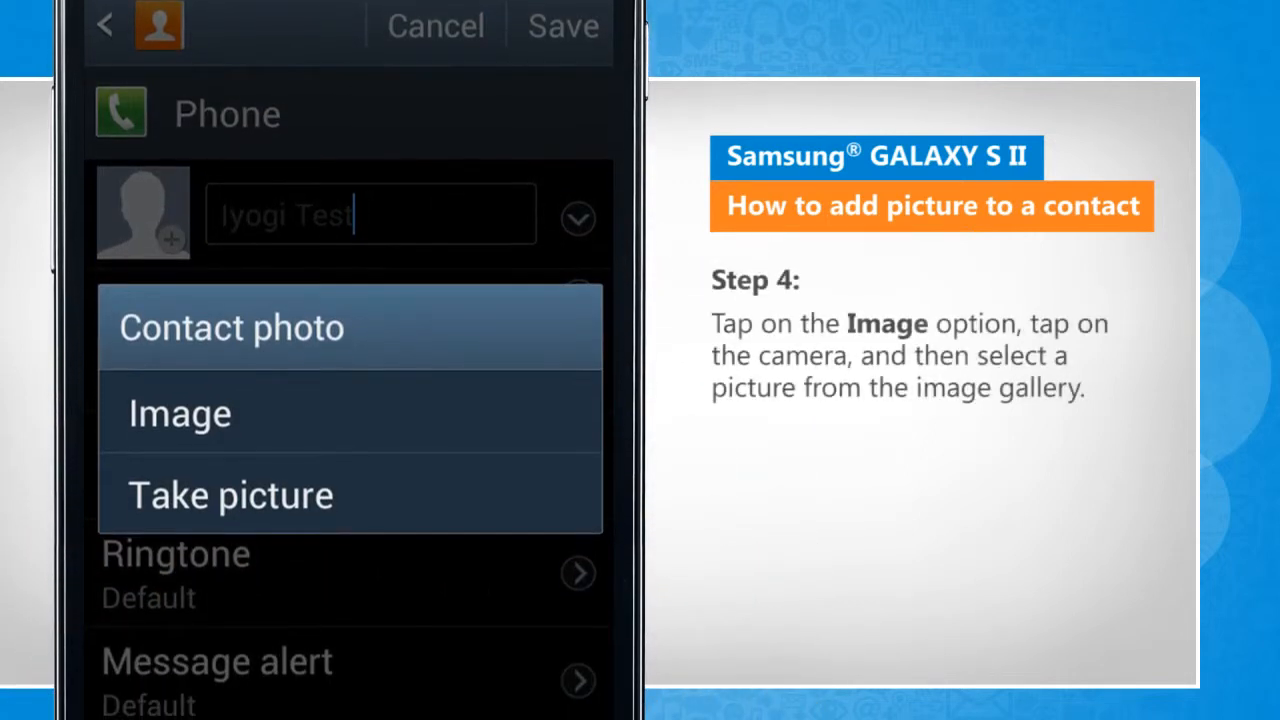
left_click(180, 413)
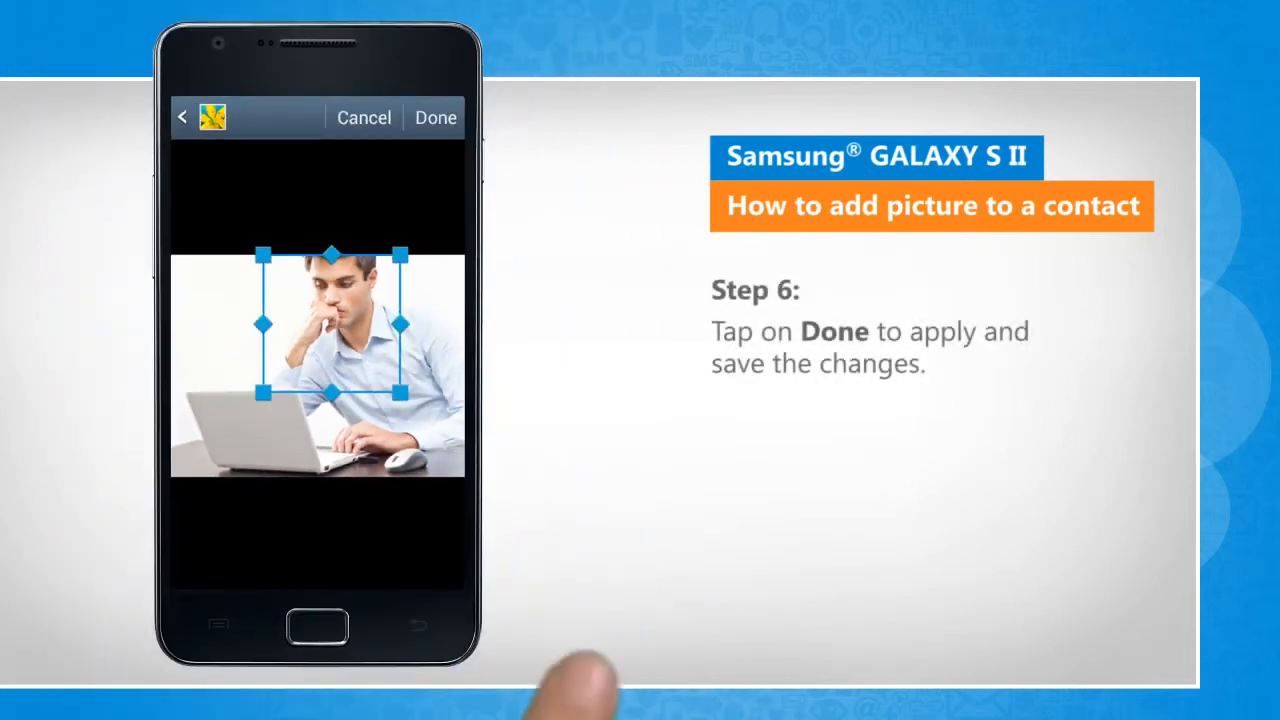
Accept the cropped laptop photo and save Iyogi Test with it as the picture.
left_click(435, 117)
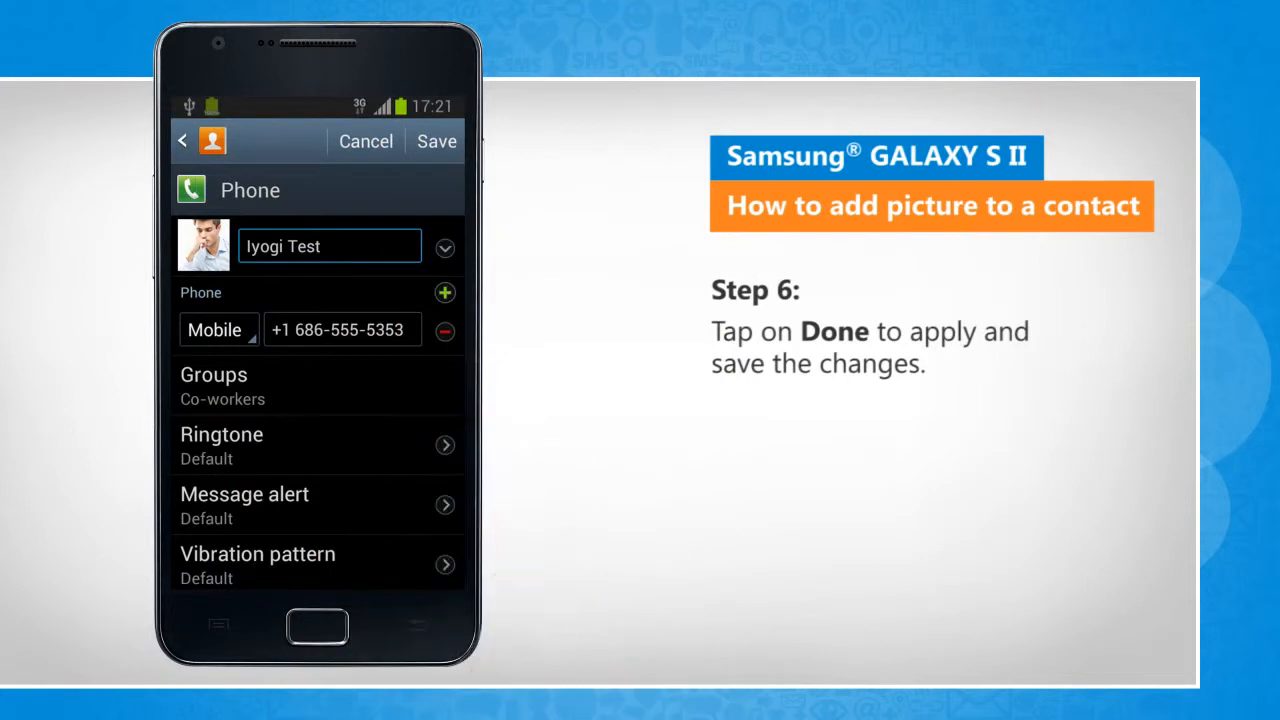
left_click(436, 141)
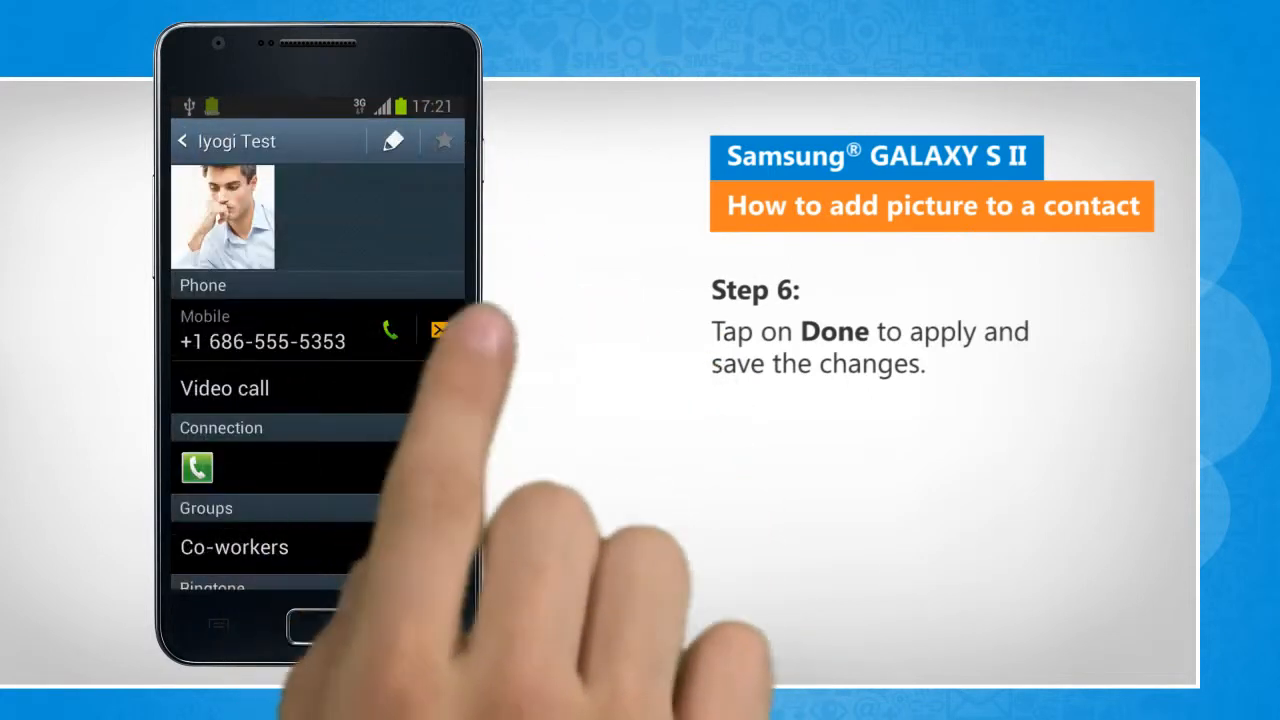